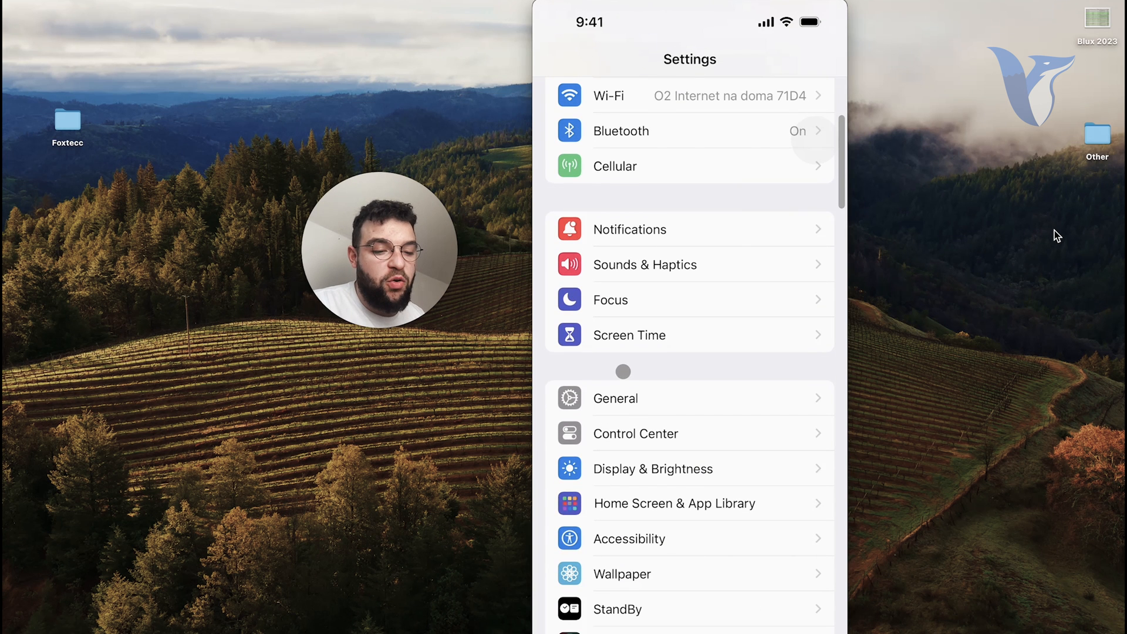
Find the Control Nearby Devices accessibility setting via Settings search, then return home
scroll("down", 3)
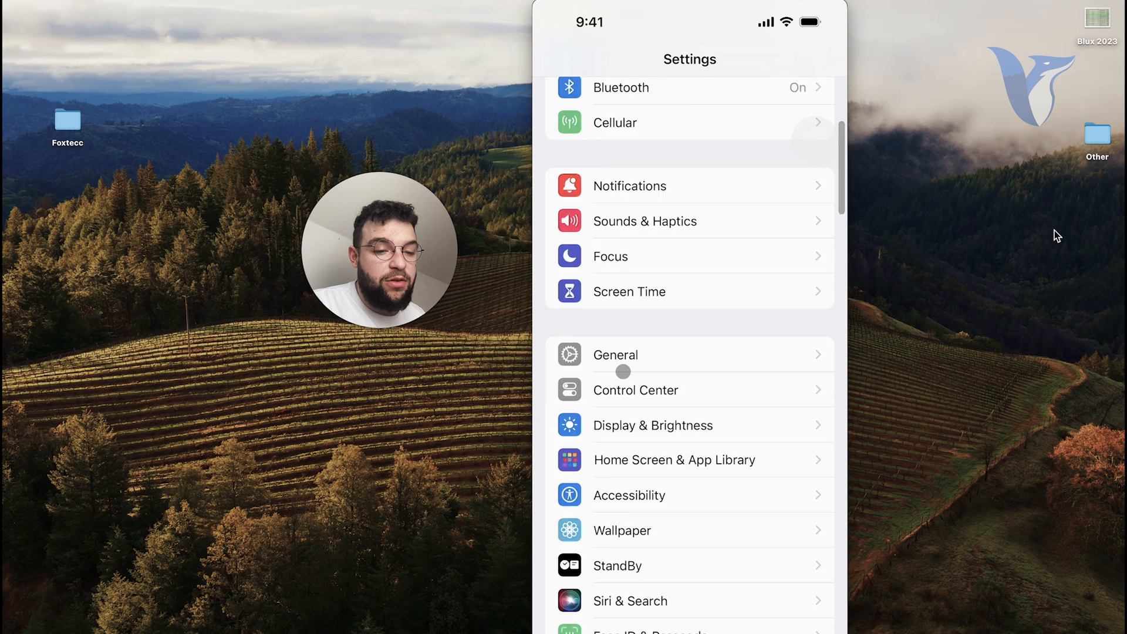
left_click(668, 86)
type("m")
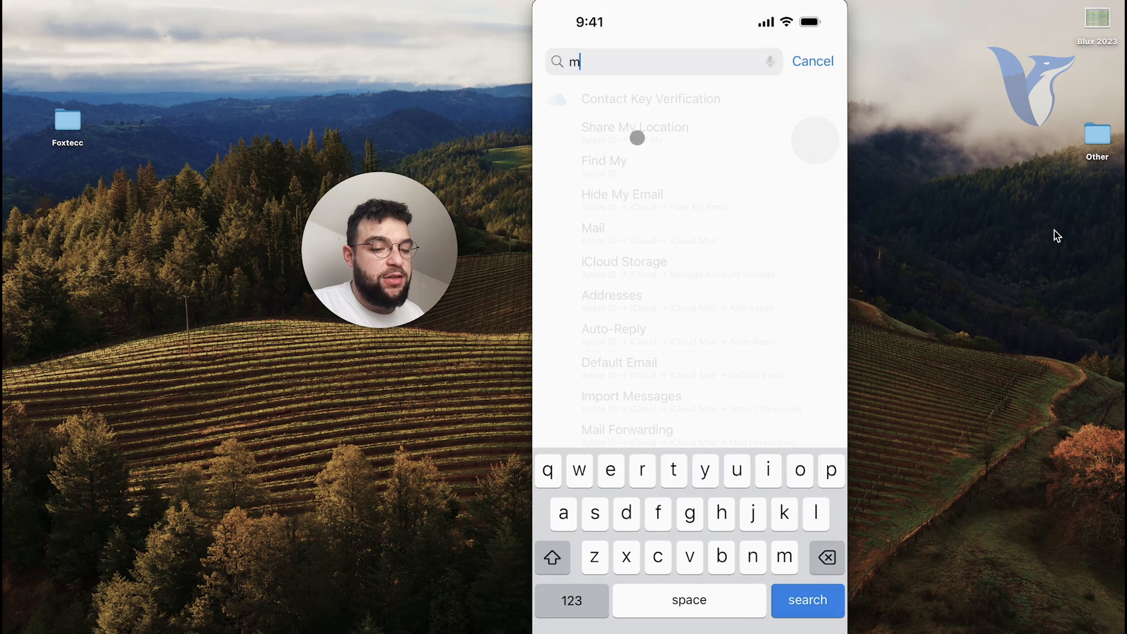
type("nea")
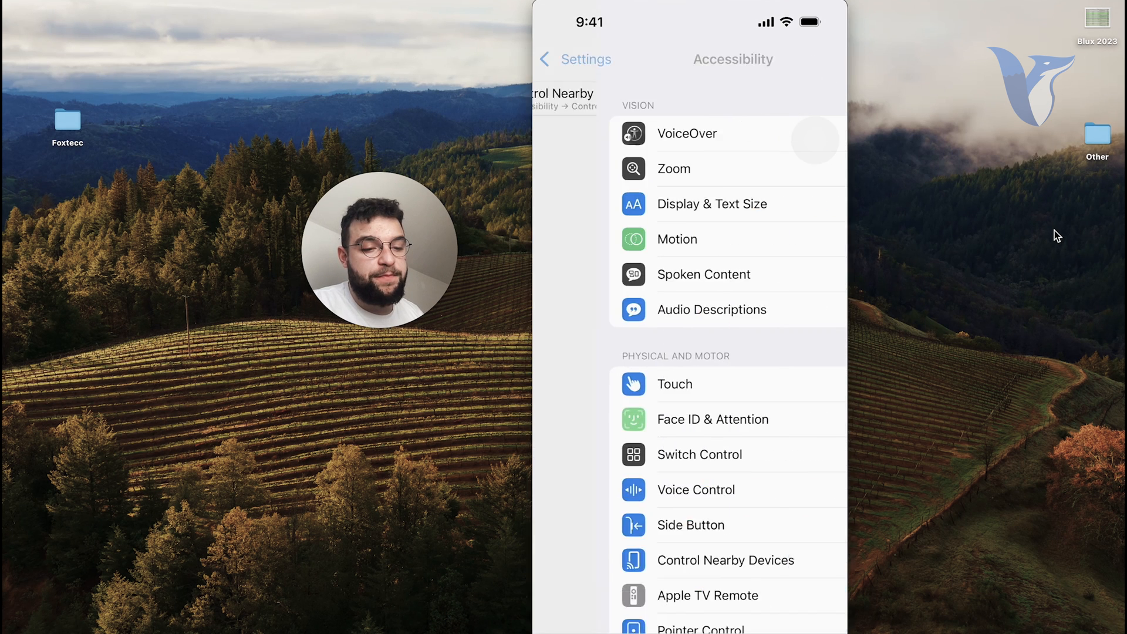
left_click(724, 560)
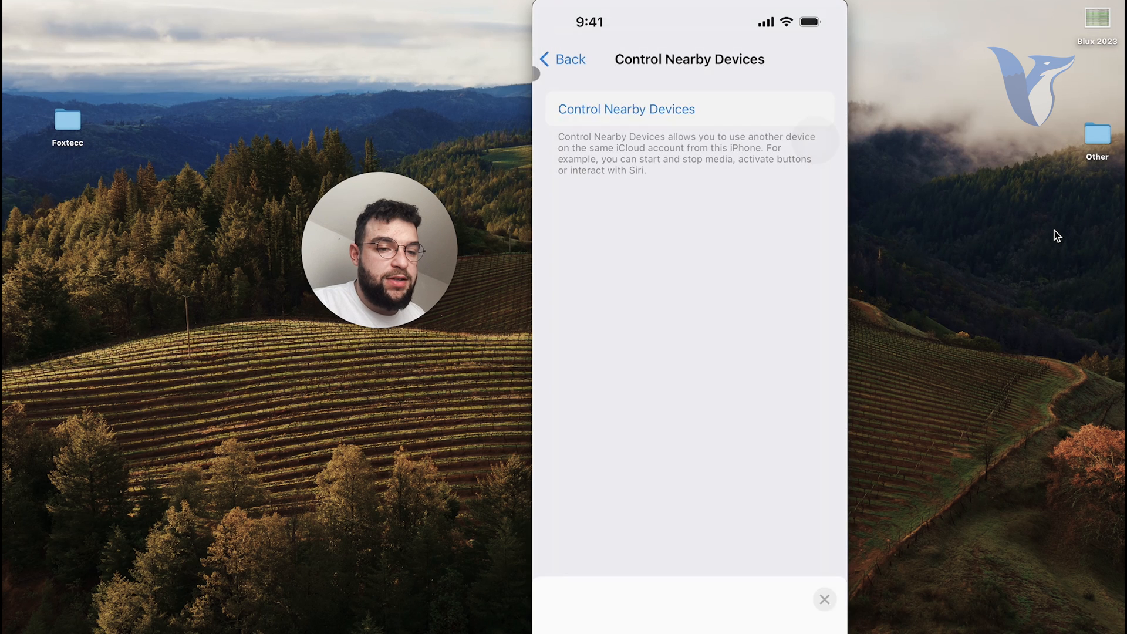
left_click(563, 59)
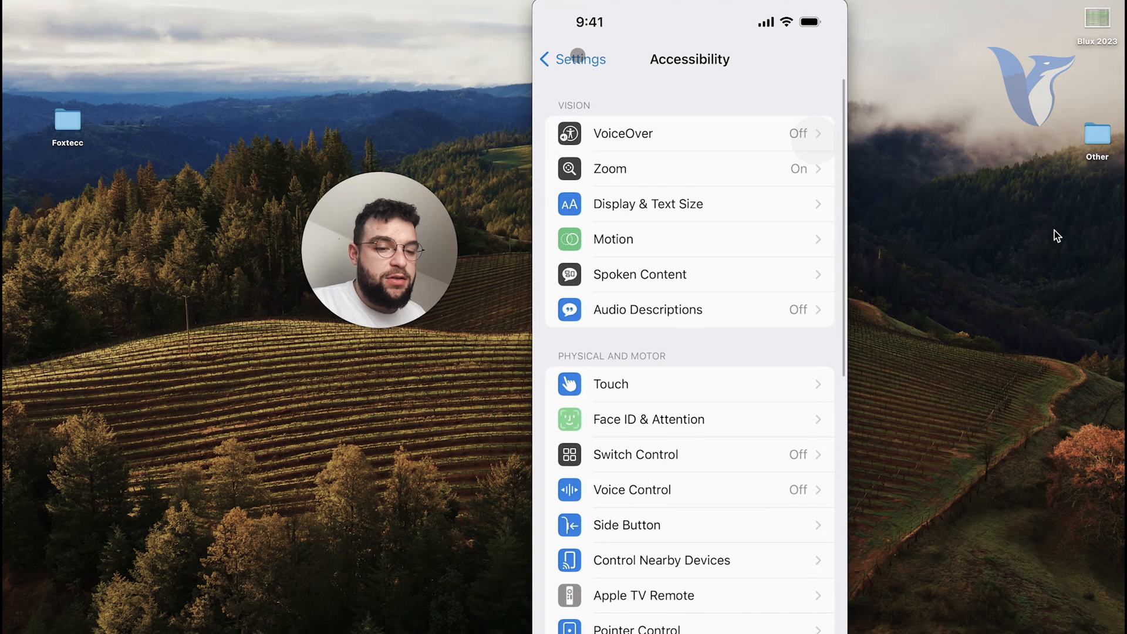
type("nearb")
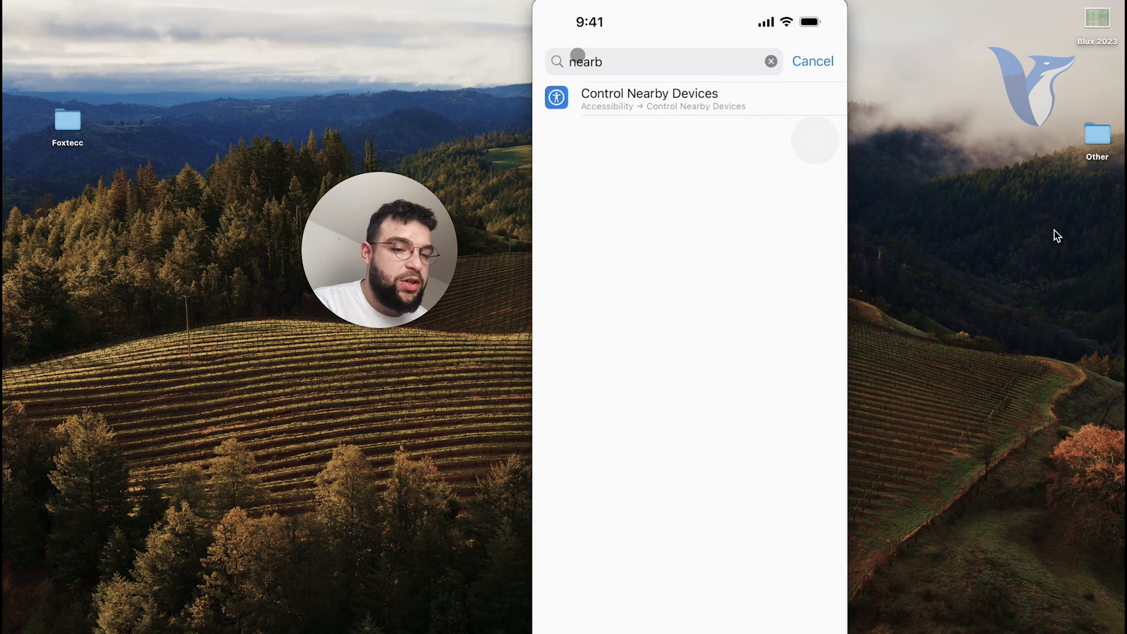
left_click(813, 61)
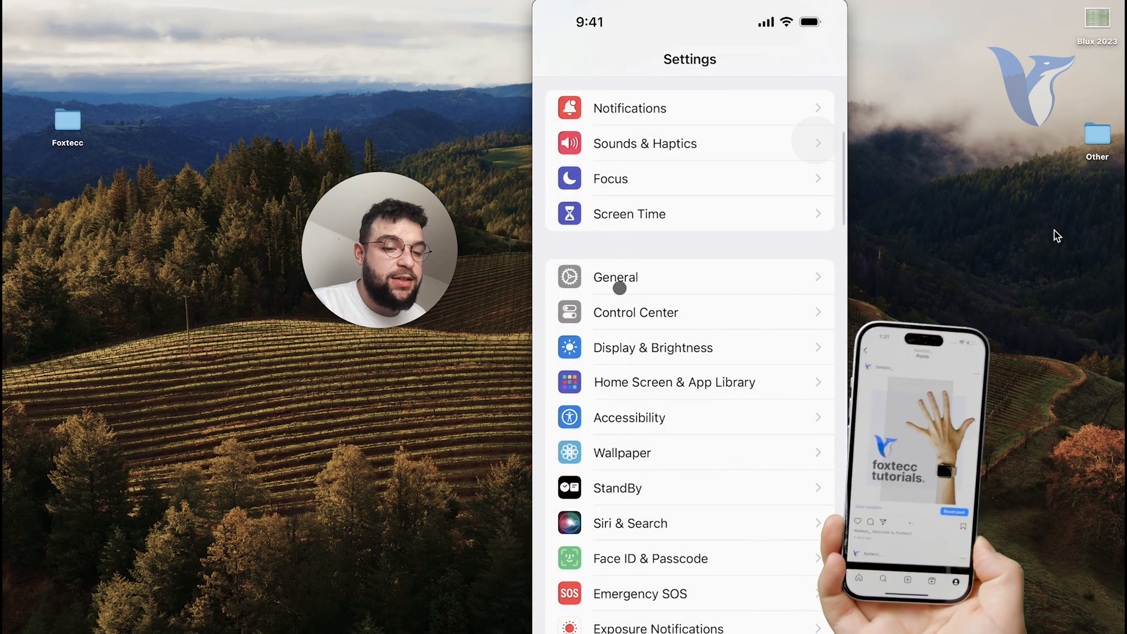
left_click(615, 277)
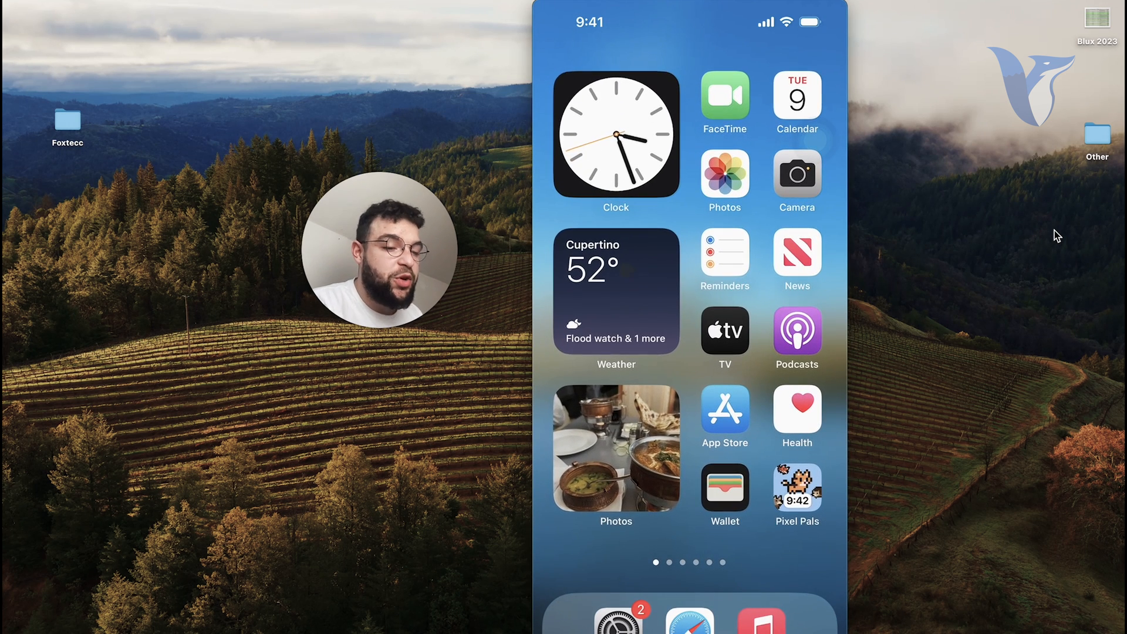
View the Foxtecc Tutorials My Card in Contacts with its poster, contact options and email
scroll("left", 3)
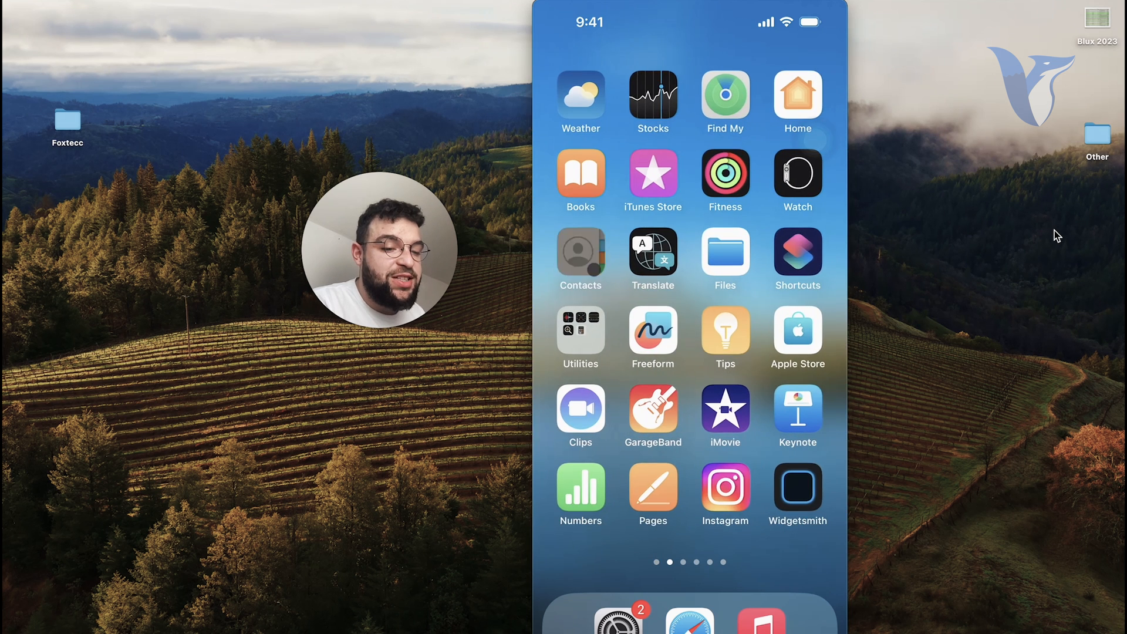
left_click(579, 257)
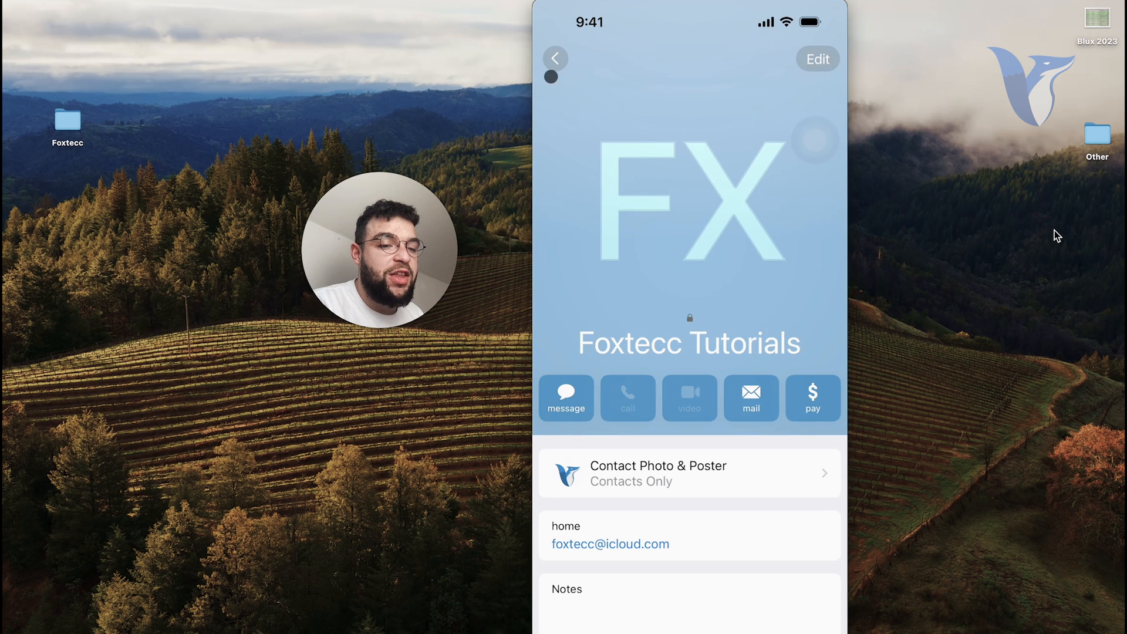
left_click(556, 59)
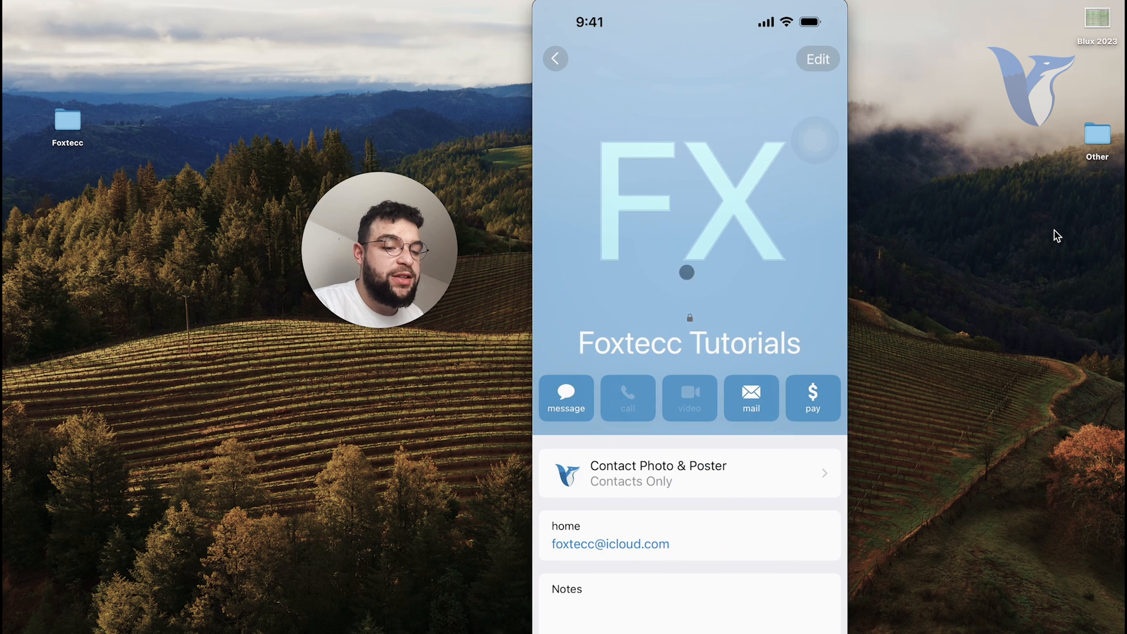
scroll("down", 3)
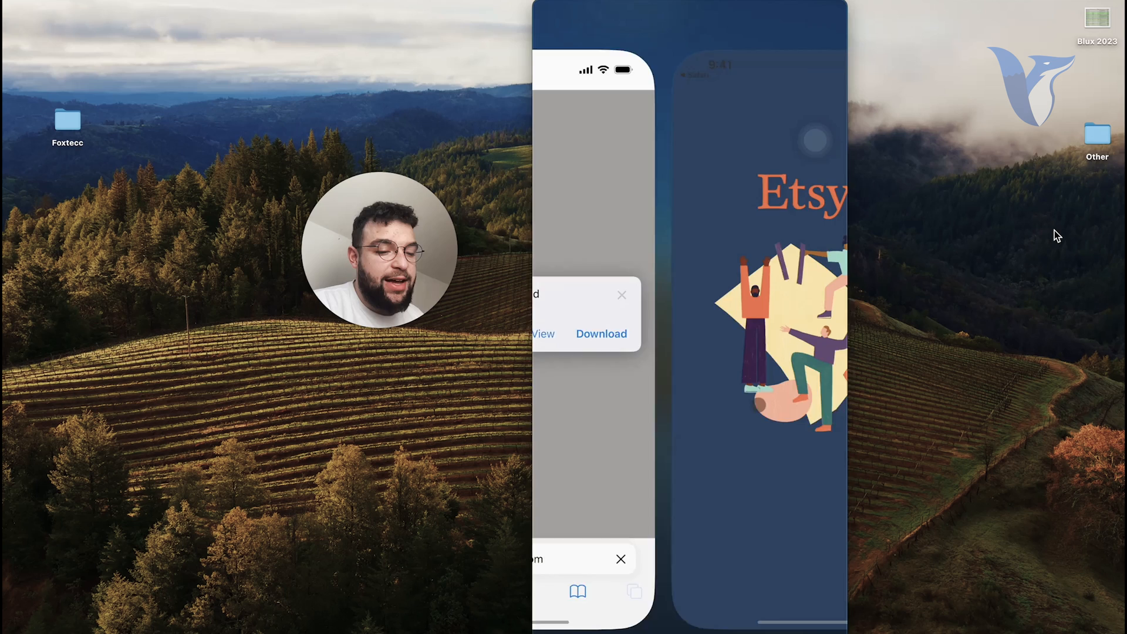
Switch back to Safari and search the web for 'amazon nfc cards'
left_click(601, 333)
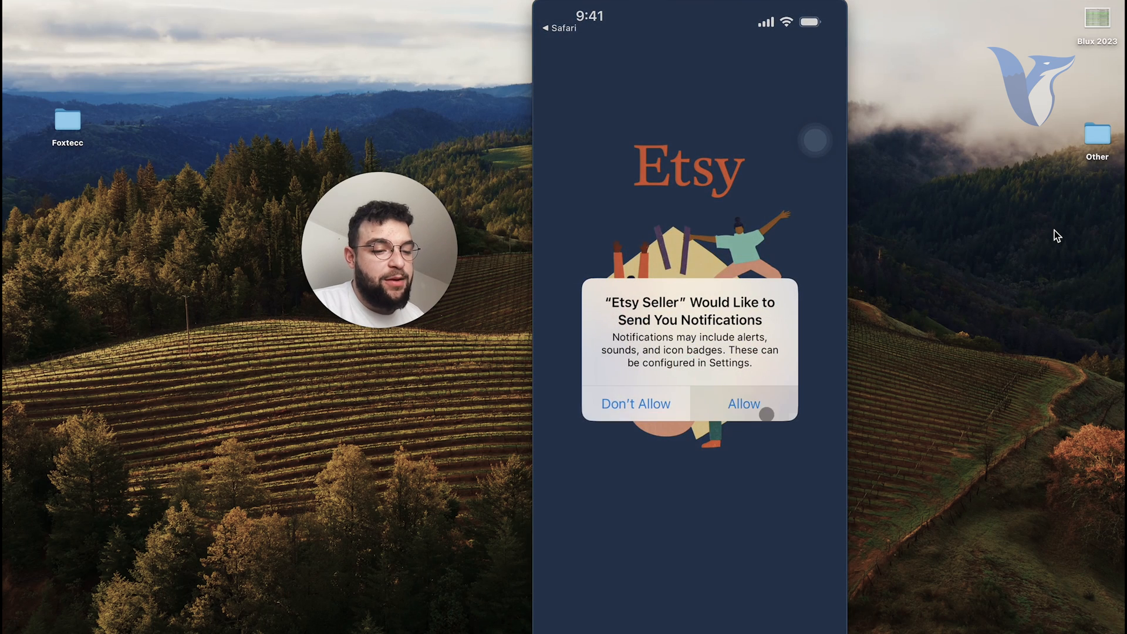
left_click(743, 402)
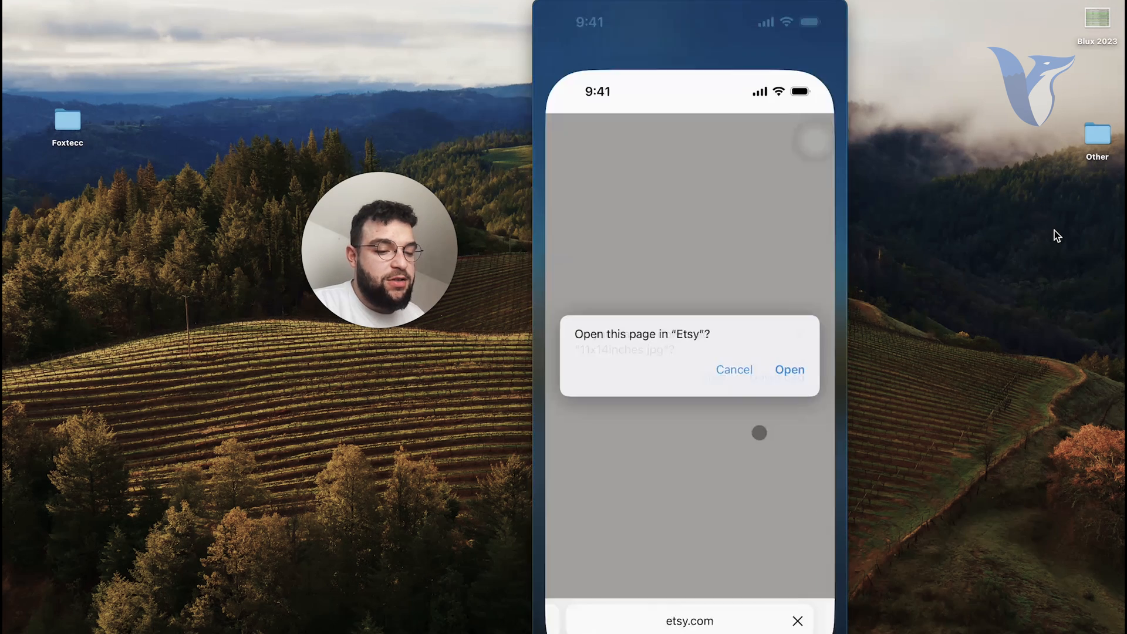
left_click(733, 370)
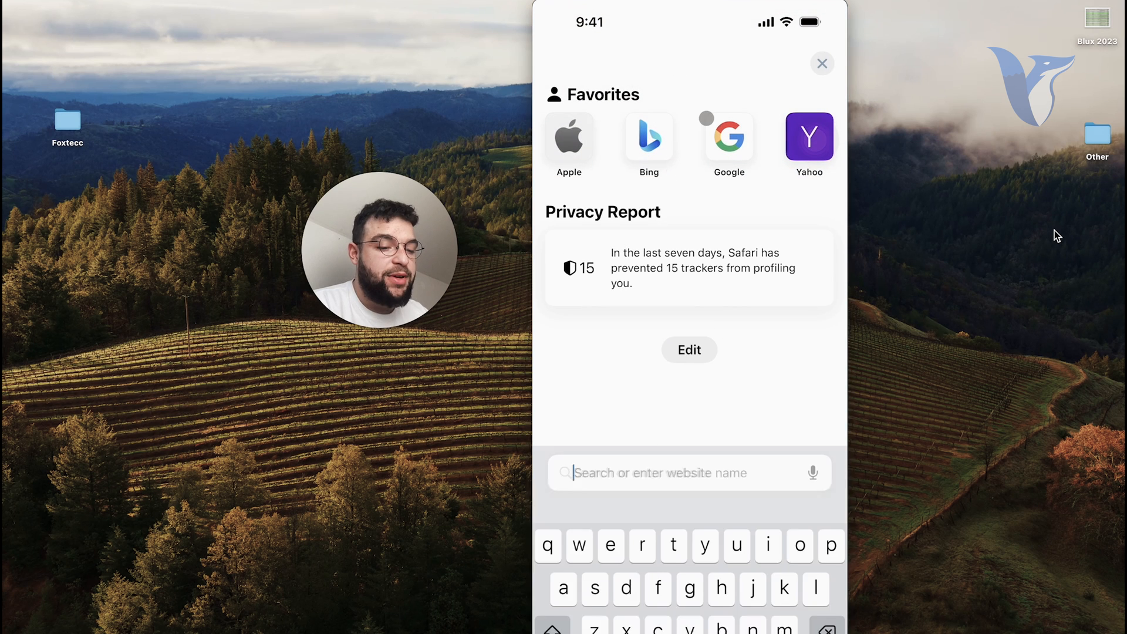
type("amazon")
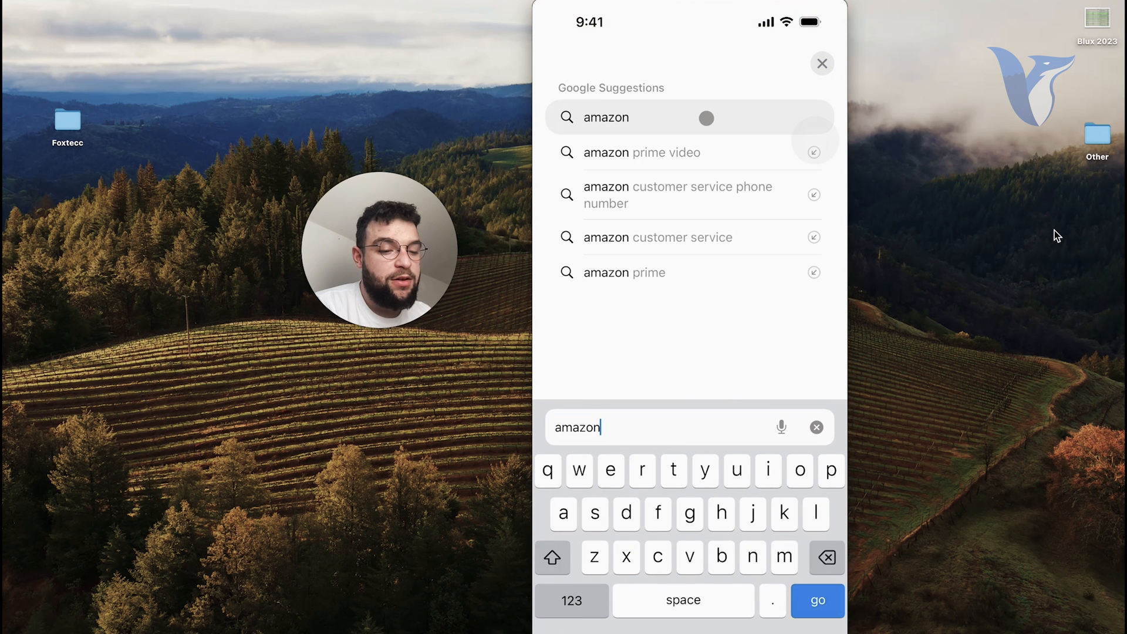
type("nf")
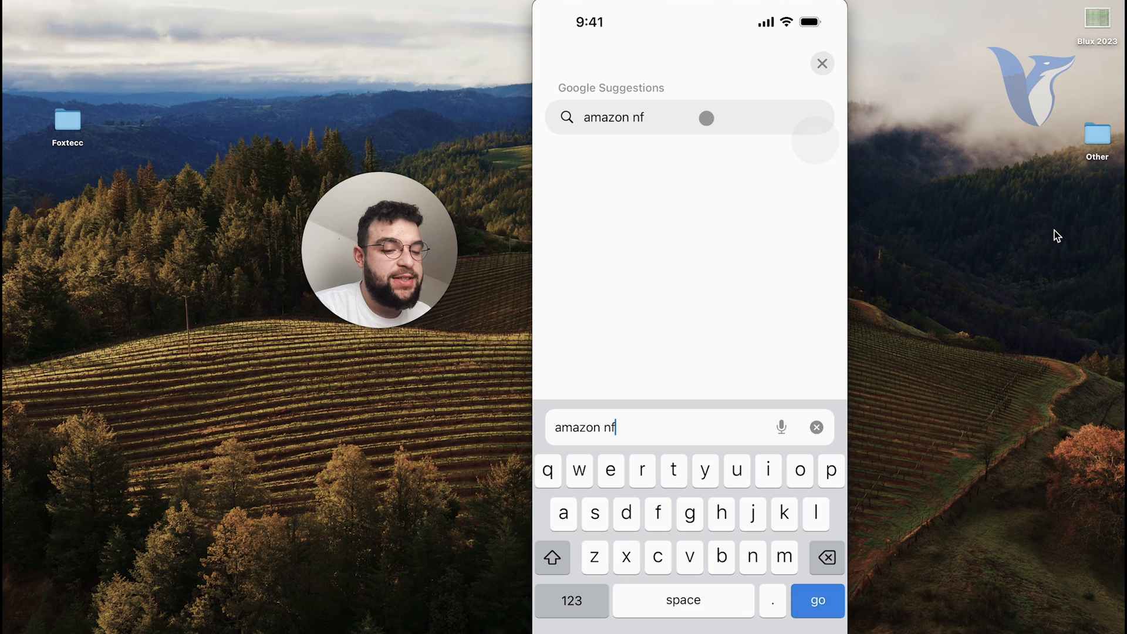
type("c cards")
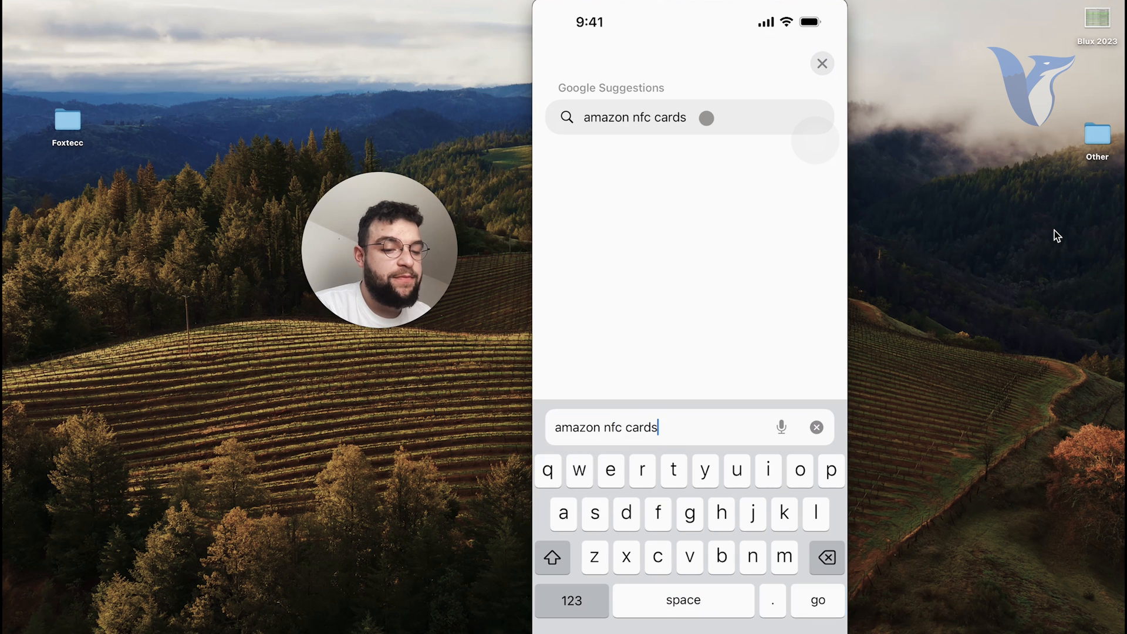
left_click(817, 599)
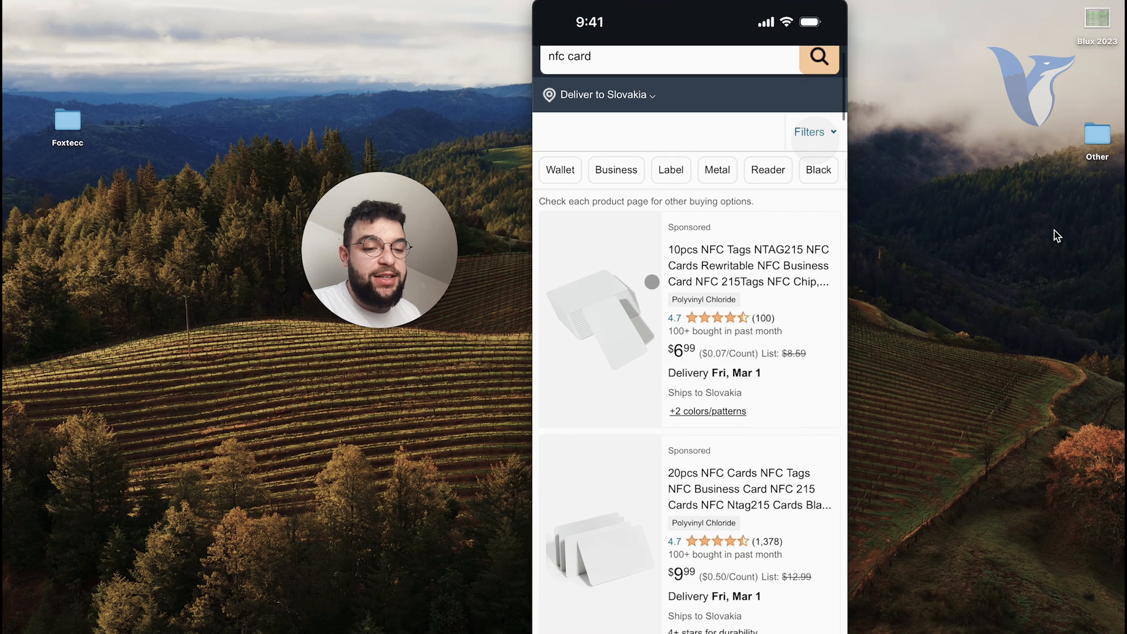
Check the Slovakia delivery notice and scroll through the Amazon NFC card listings
left_click(603, 96)
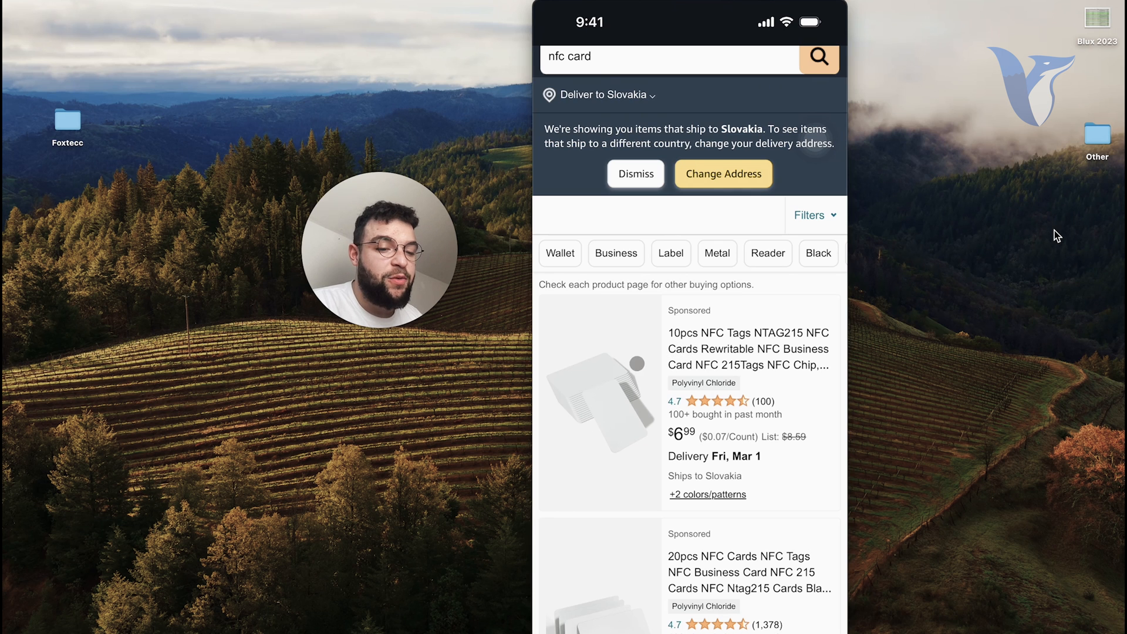
scroll("down", 3)
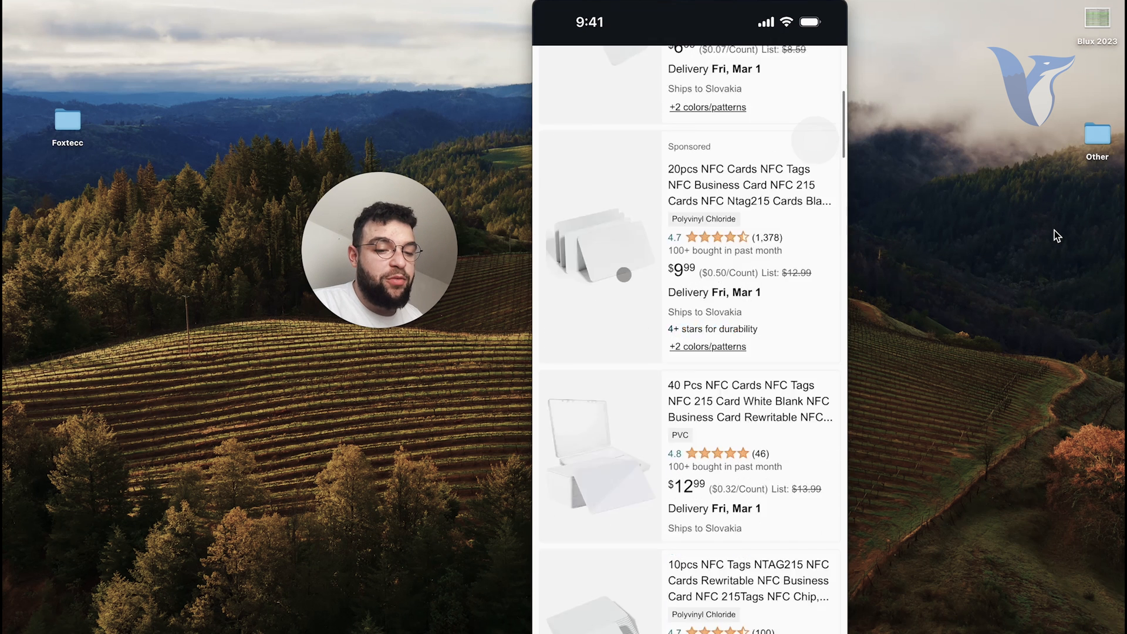
scroll("down", 3)
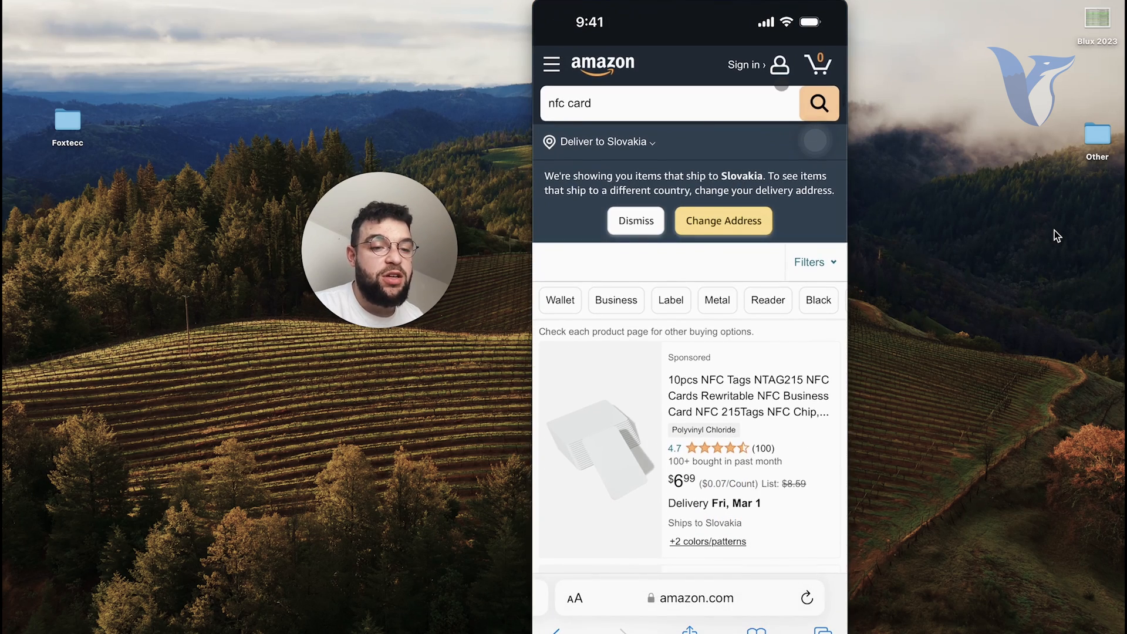
left_click(694, 598)
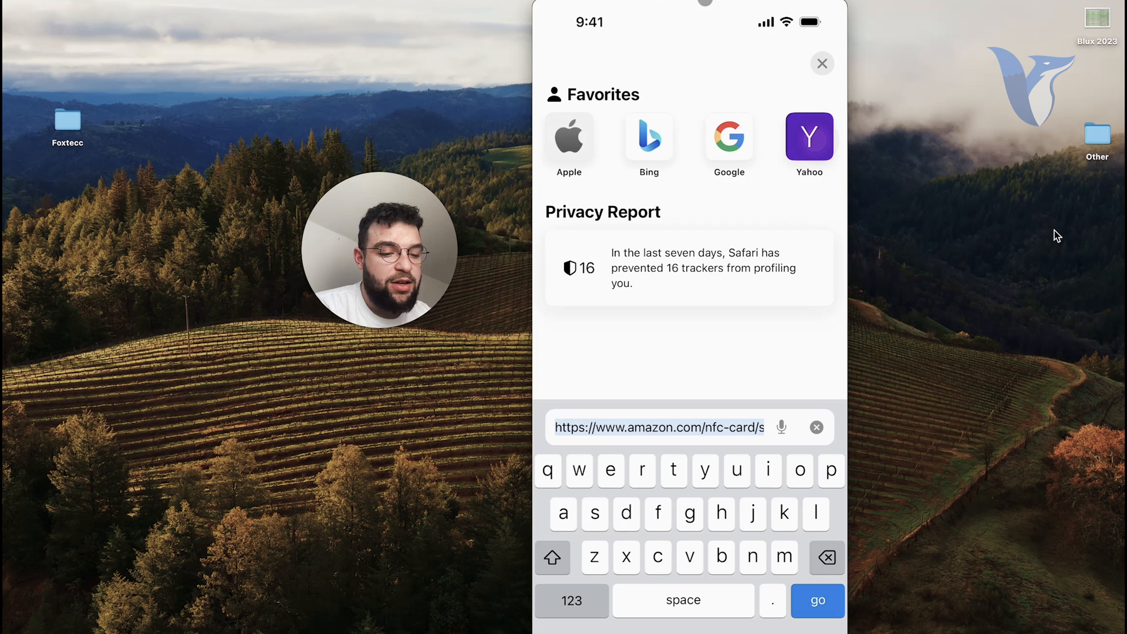
Search 'linqapp', browse Linq's smart card products and dismiss the 10% off popup
left_click(817, 599)
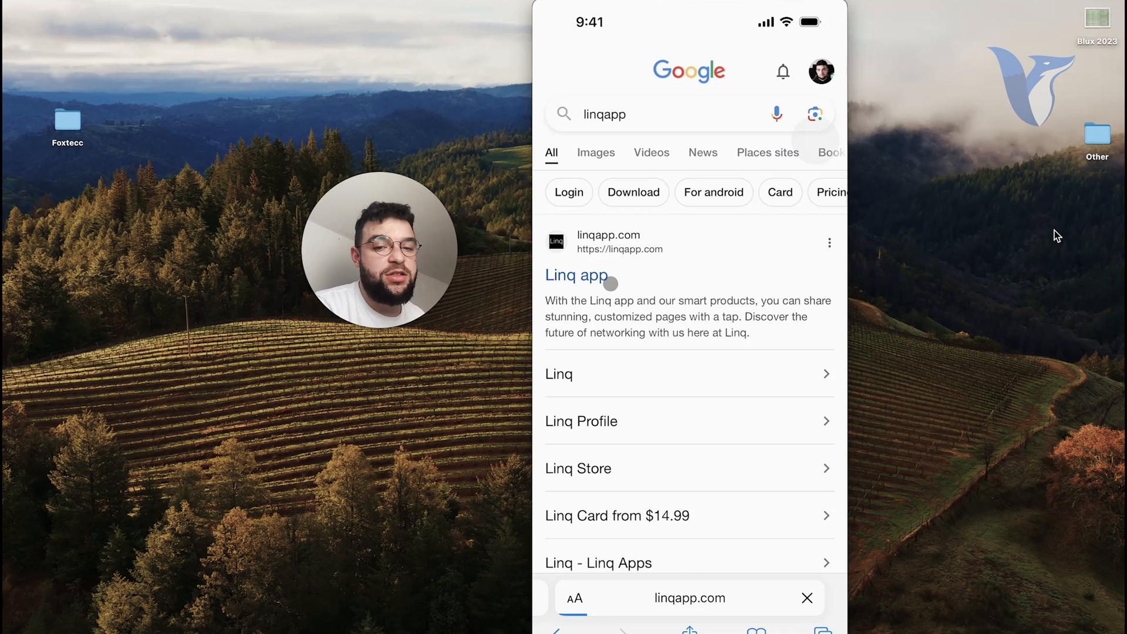
left_click(576, 275)
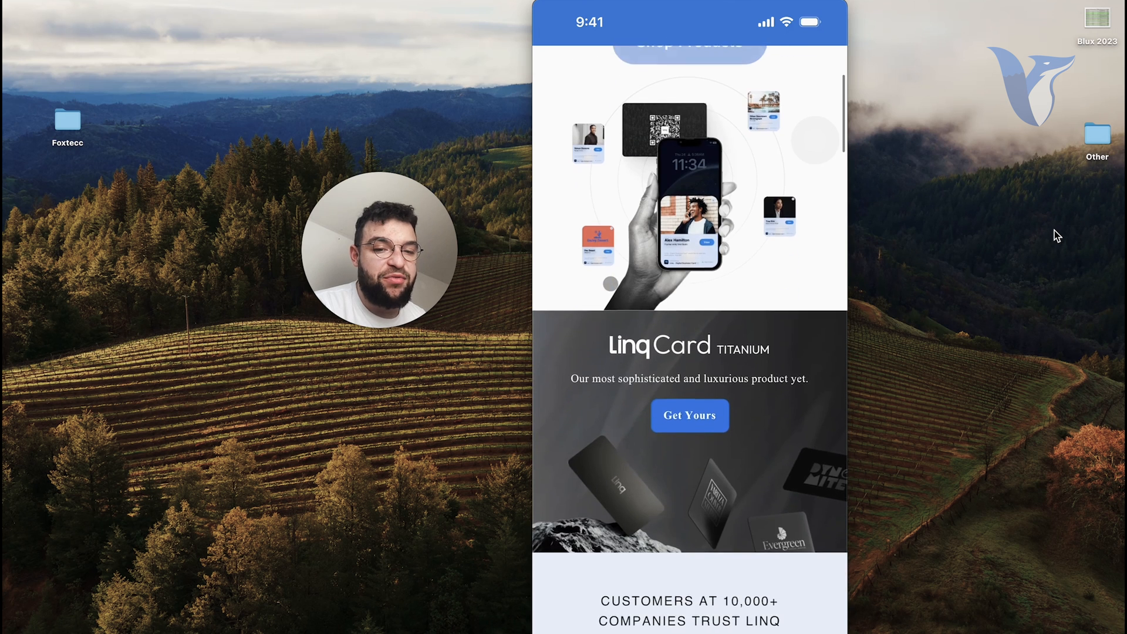
scroll("down", 3)
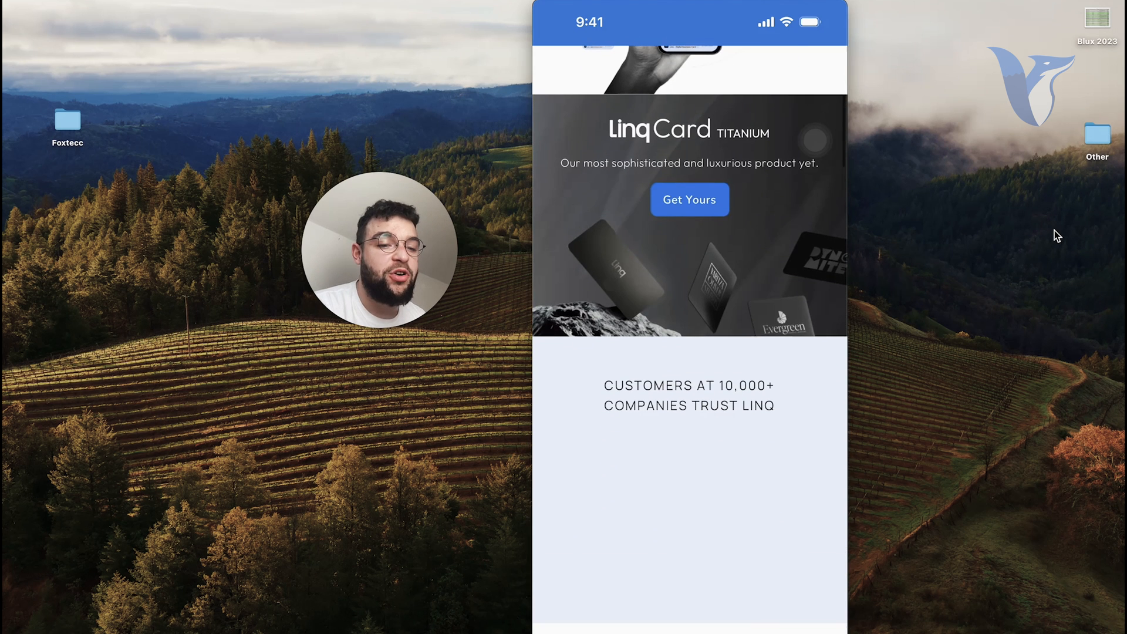
scroll("down", 3)
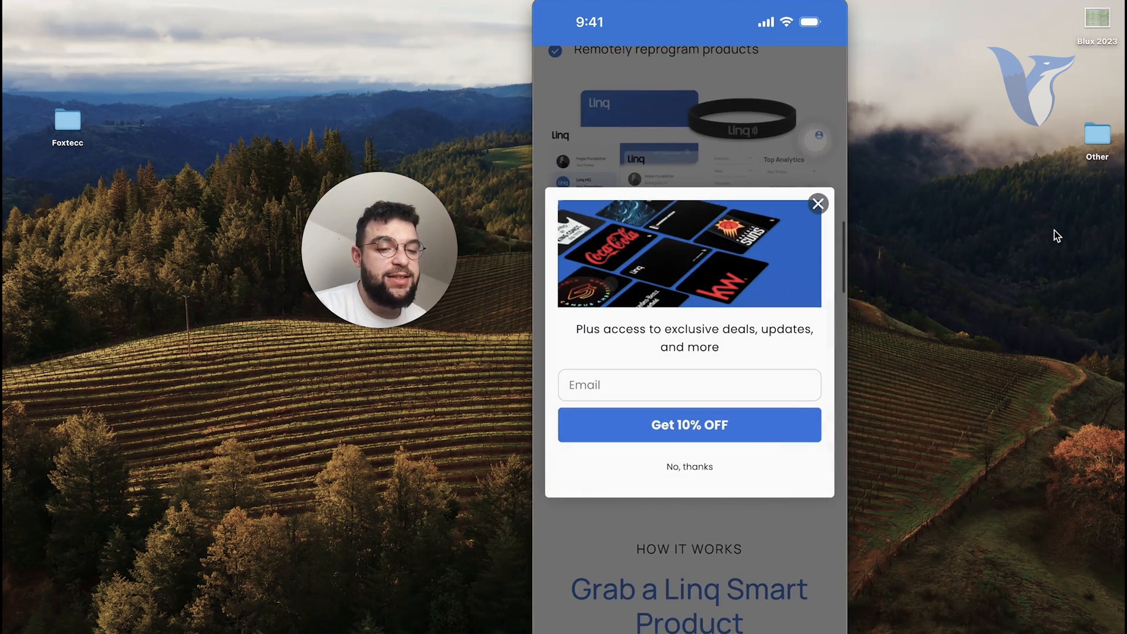
left_click(817, 203)
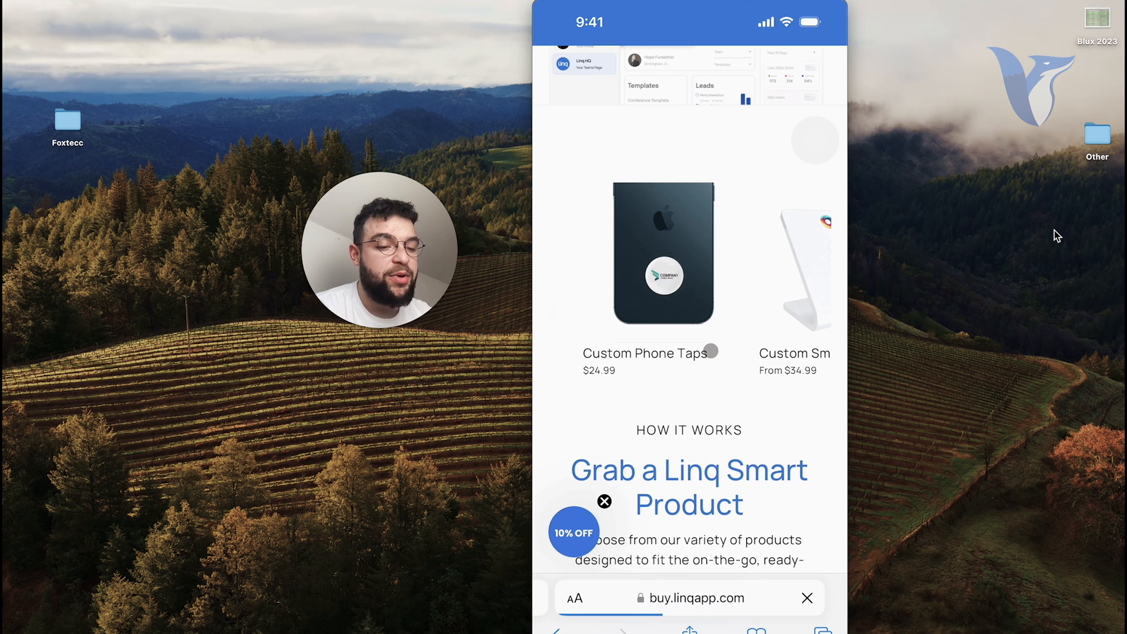
type("mobilo")
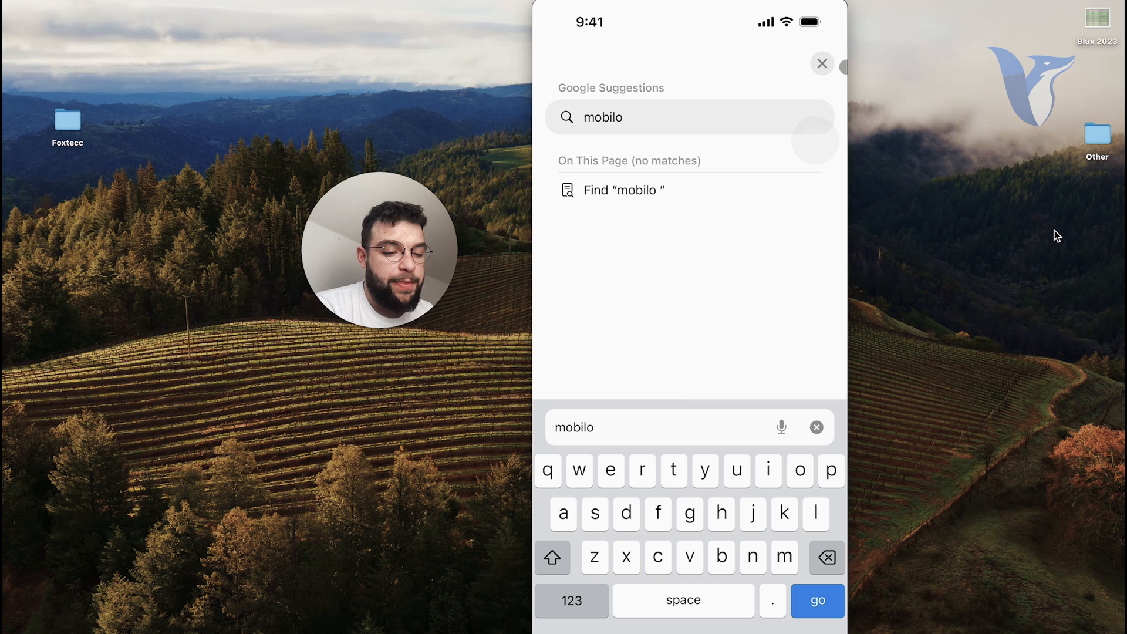
Search Google for 'mobilo nfc tag' and open the mobilocard.com result
type("nfc tag")
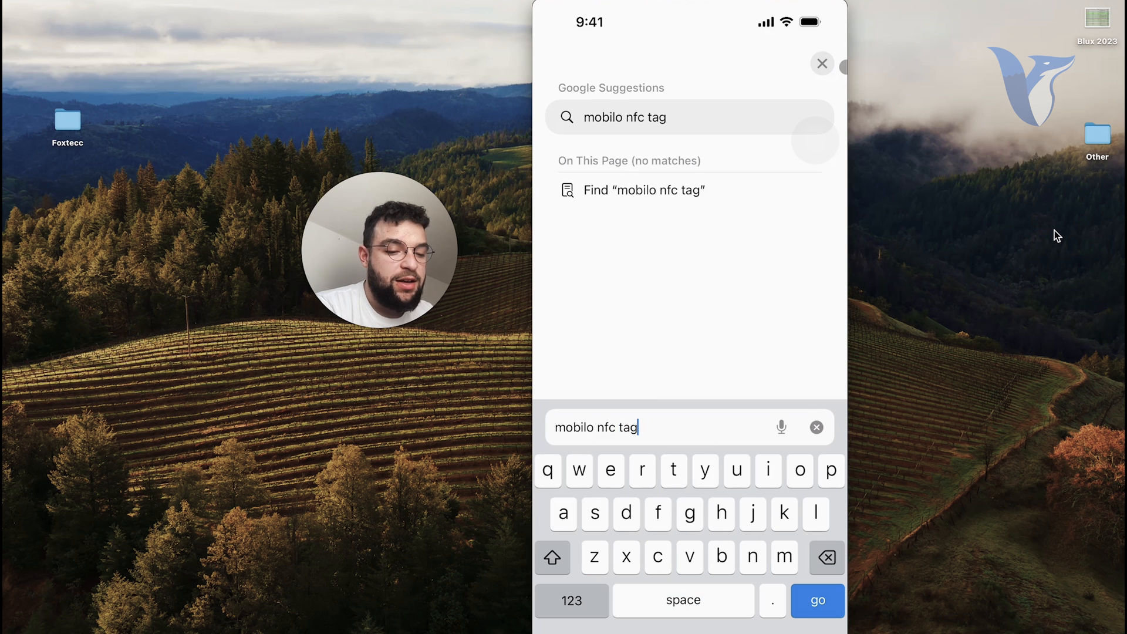
left_click(817, 601)
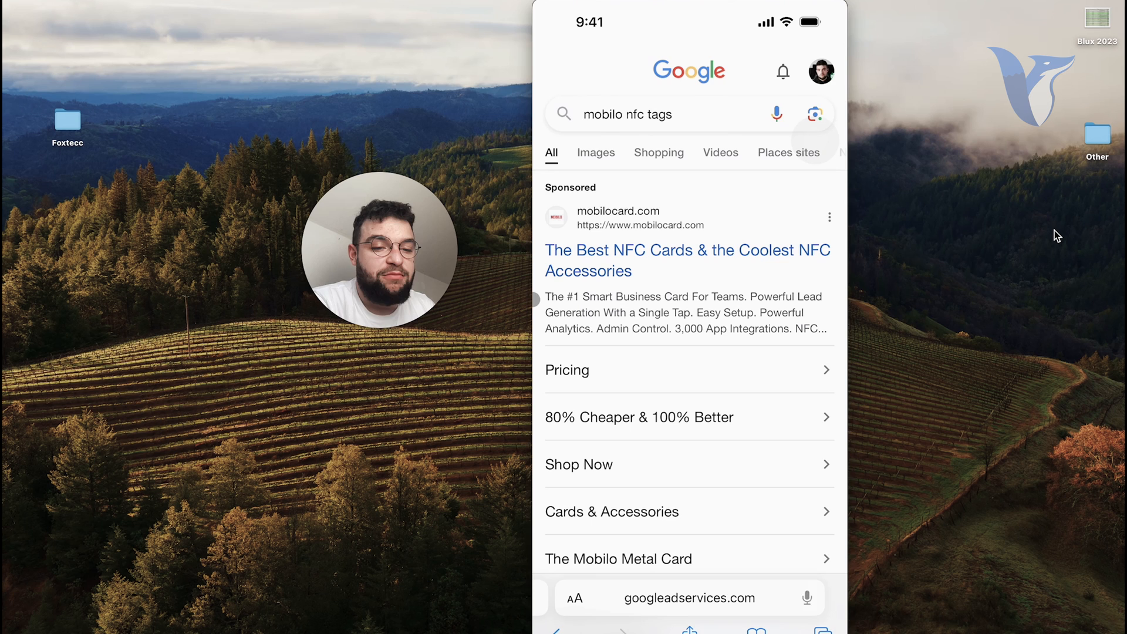
scroll("down", 3)
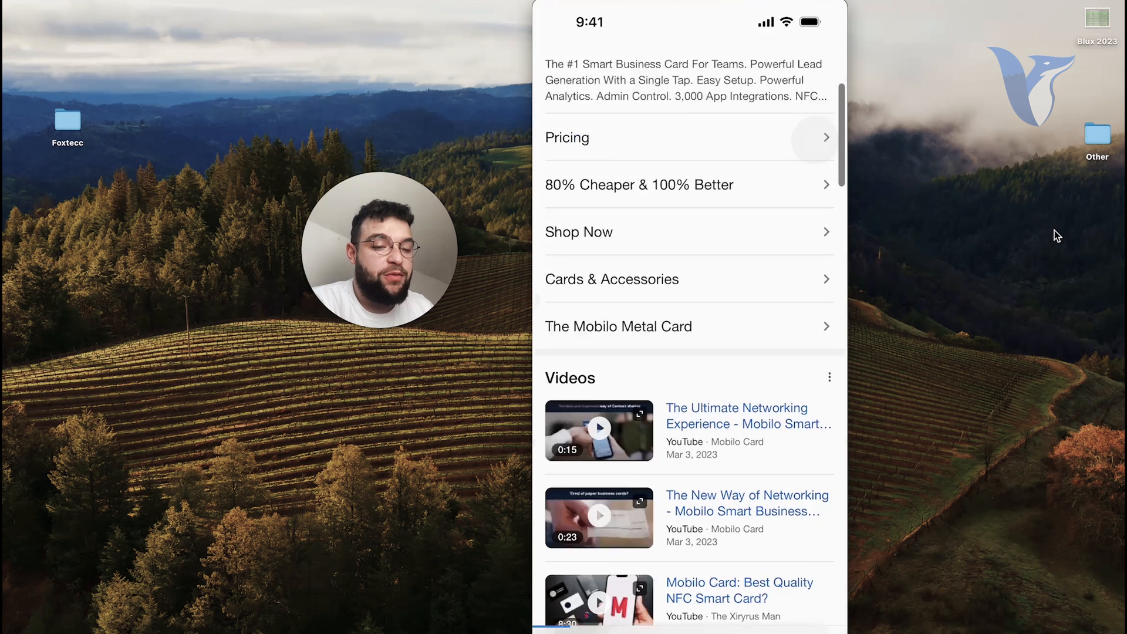
left_click(612, 280)
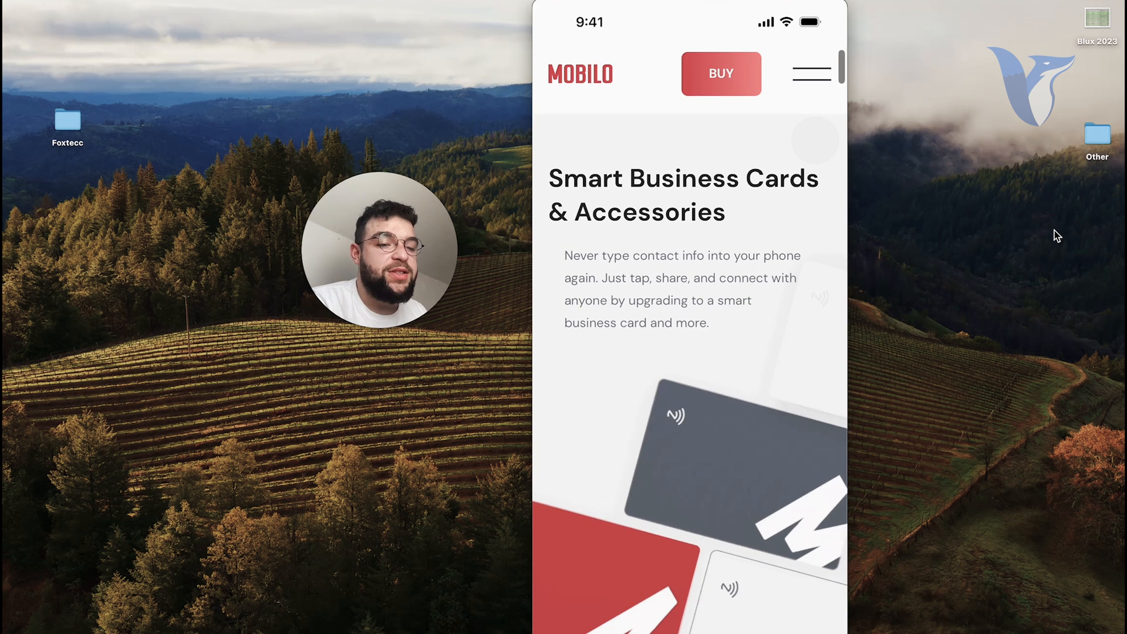
Scroll the Mobilo homepage and cycle through three example customer card designs
scroll("down", 3)
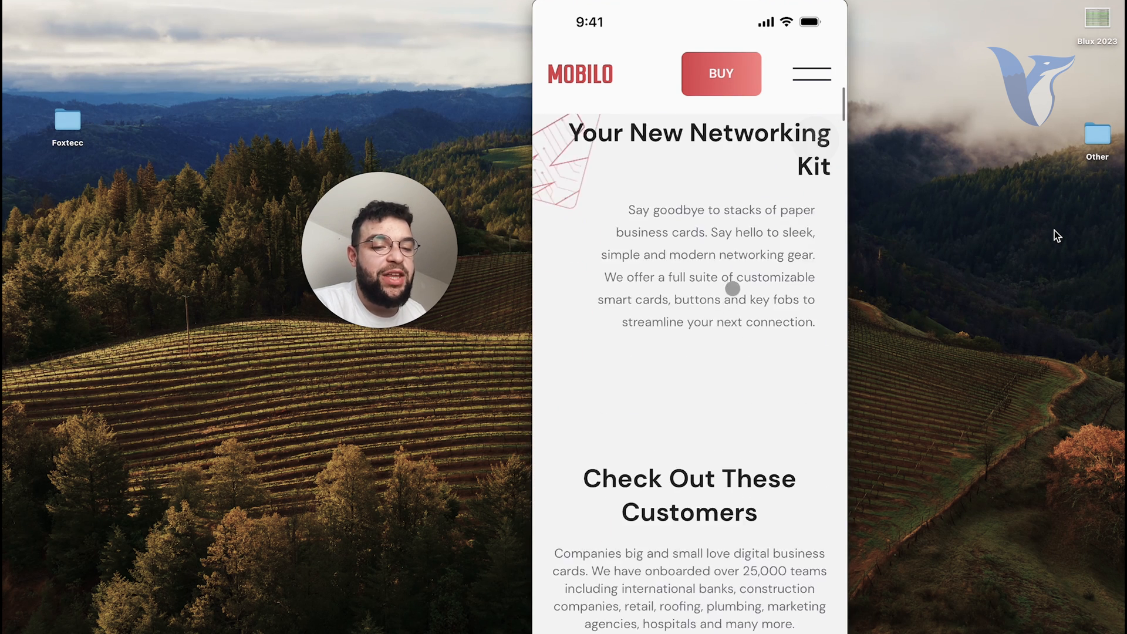
scroll("down", 3)
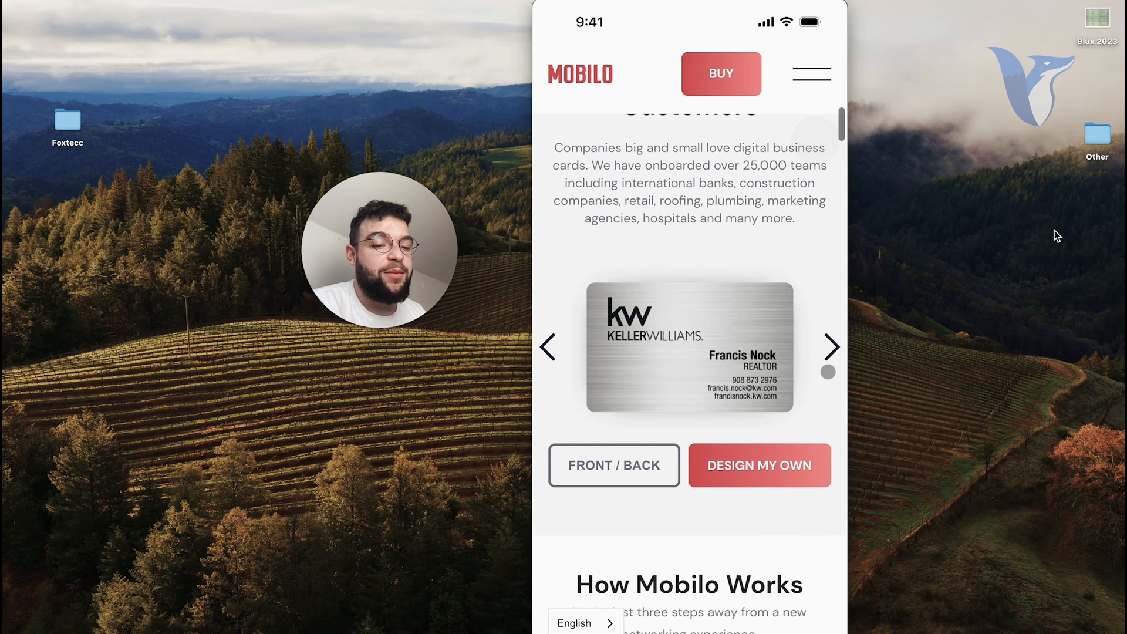
left_click(831, 347)
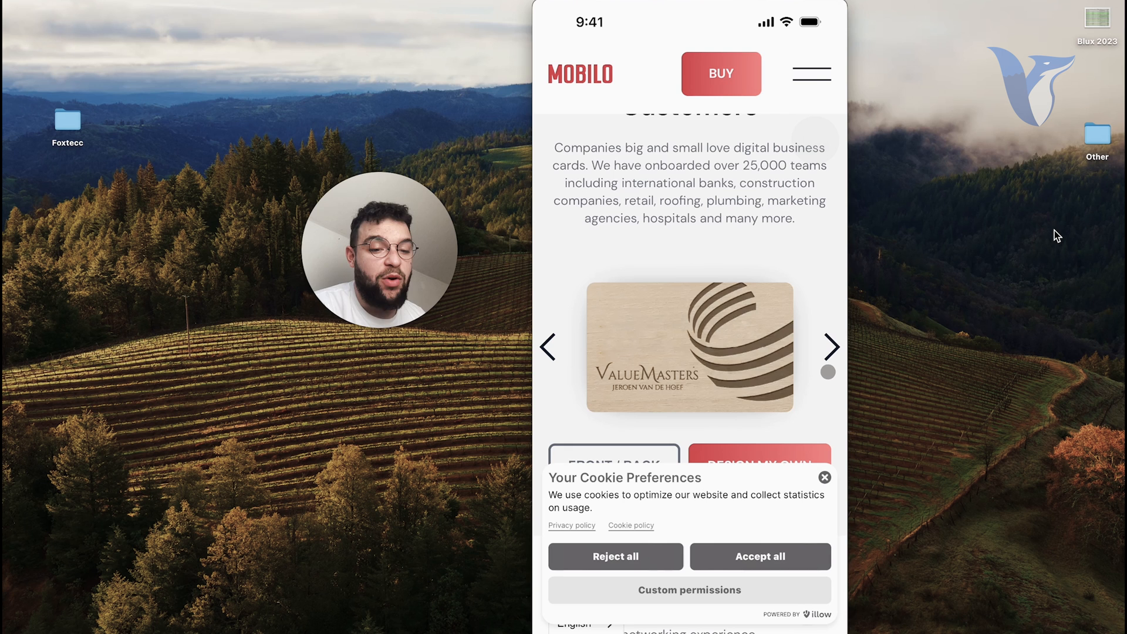
left_click(830, 347)
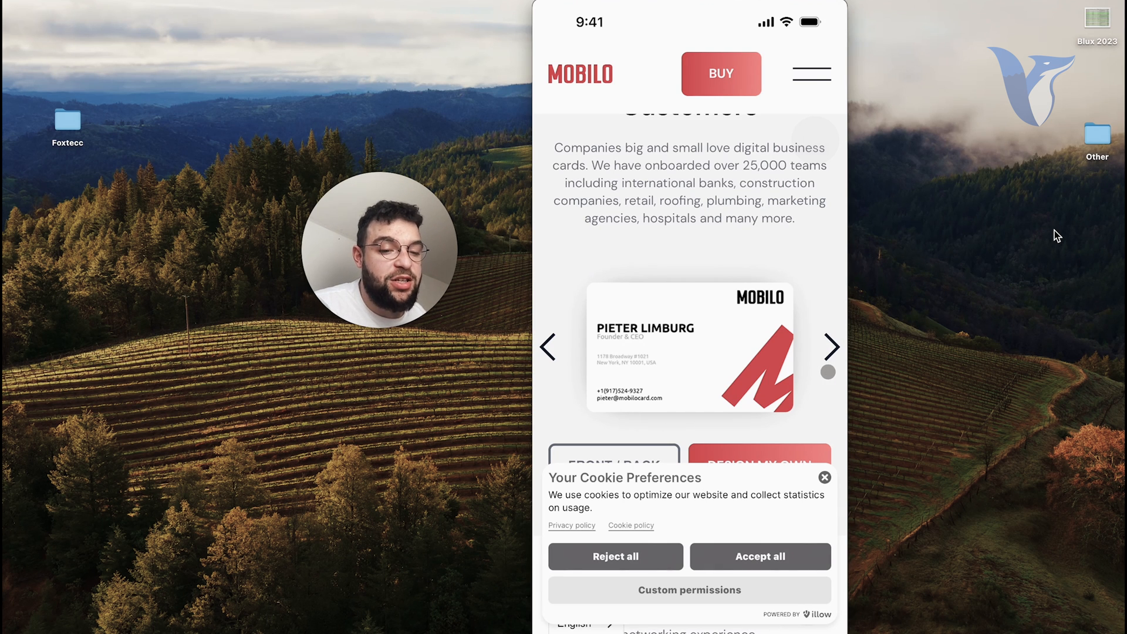
left_click(830, 347)
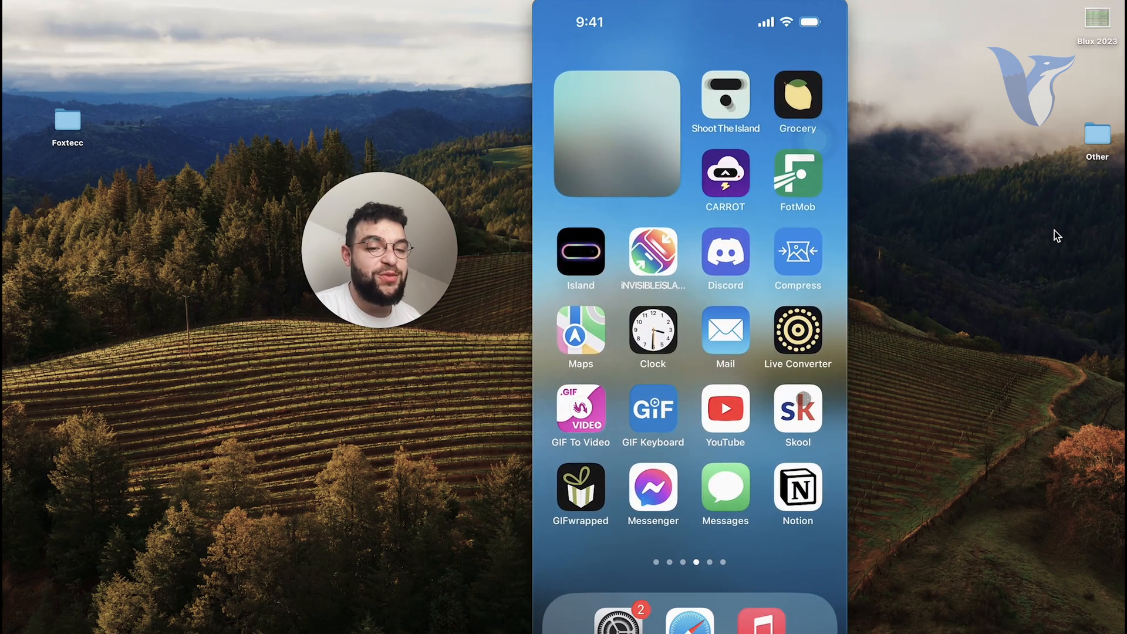
left_click(616, 133)
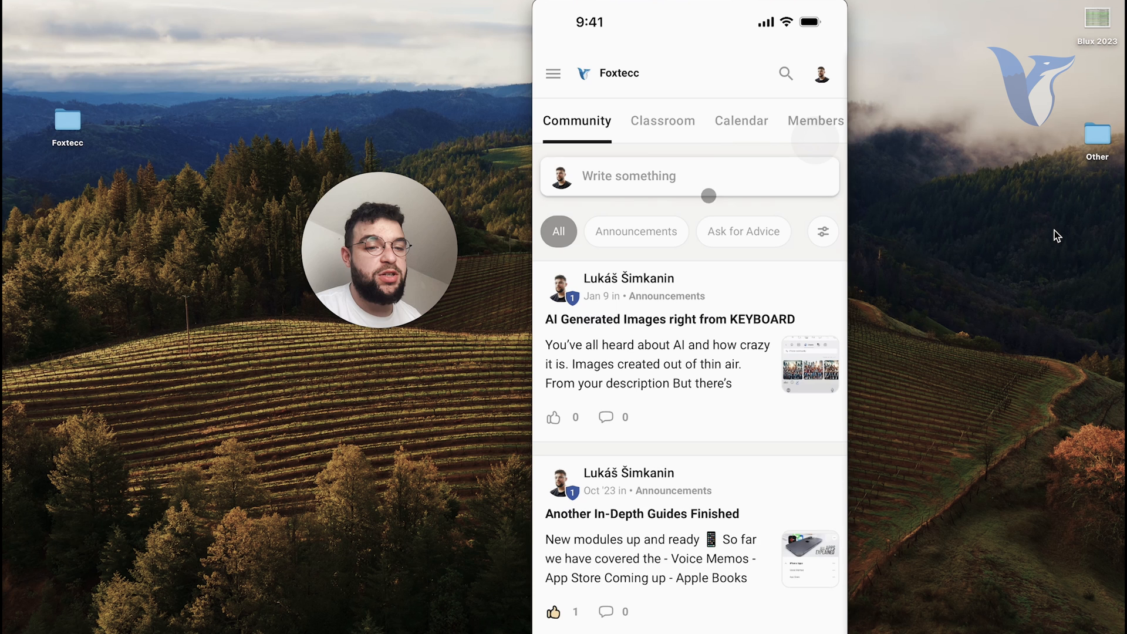
left_click(662, 119)
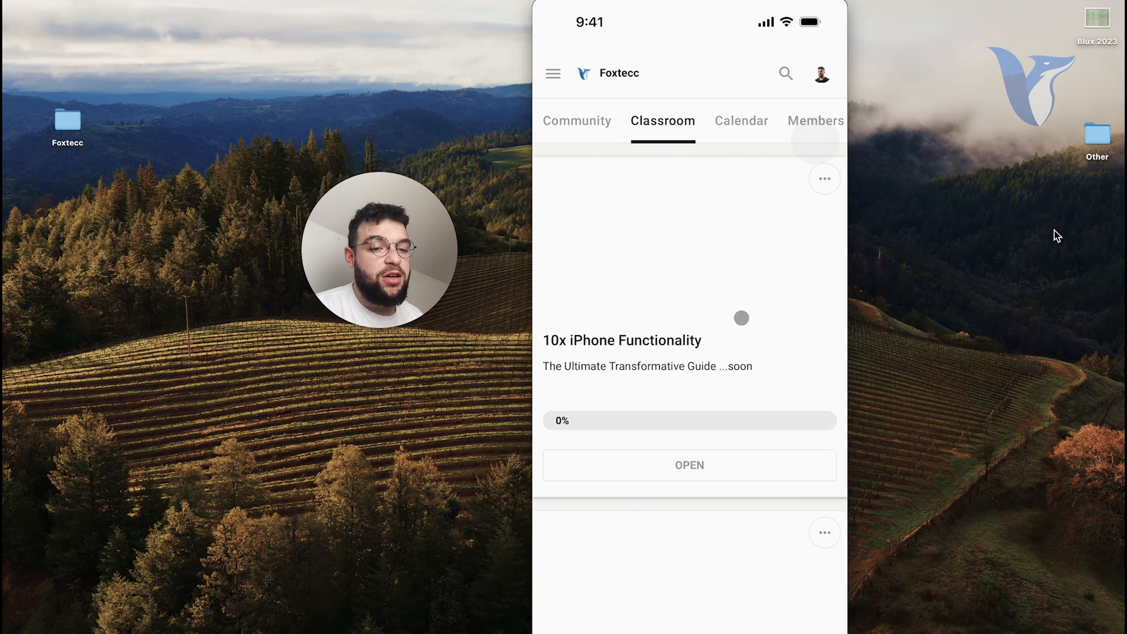
scroll("down", 3)
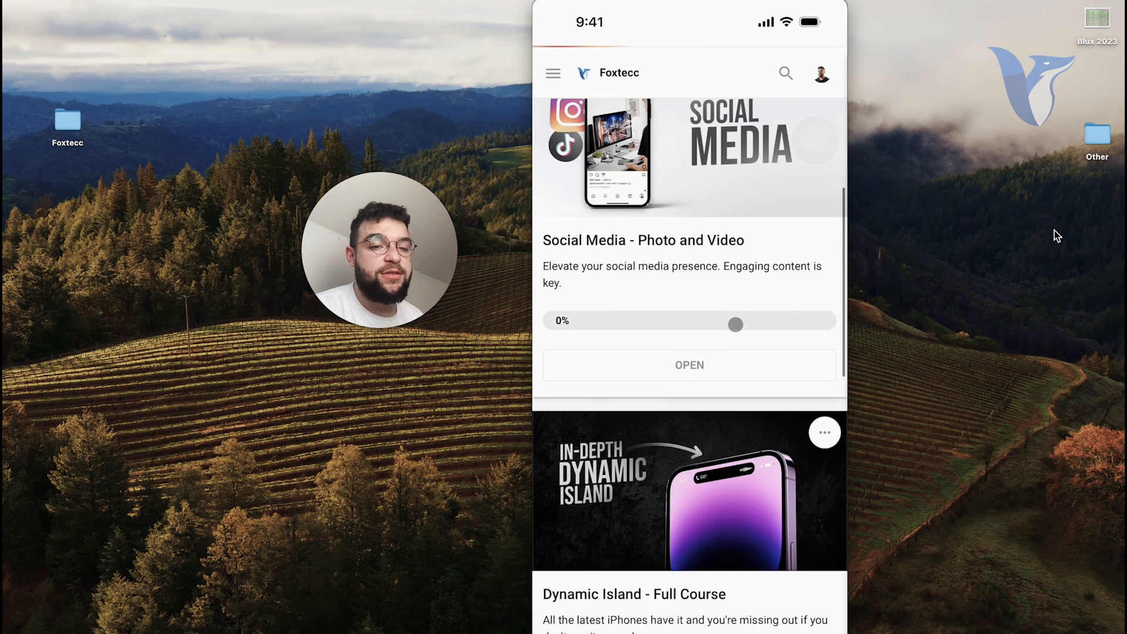
scroll("down", 3)
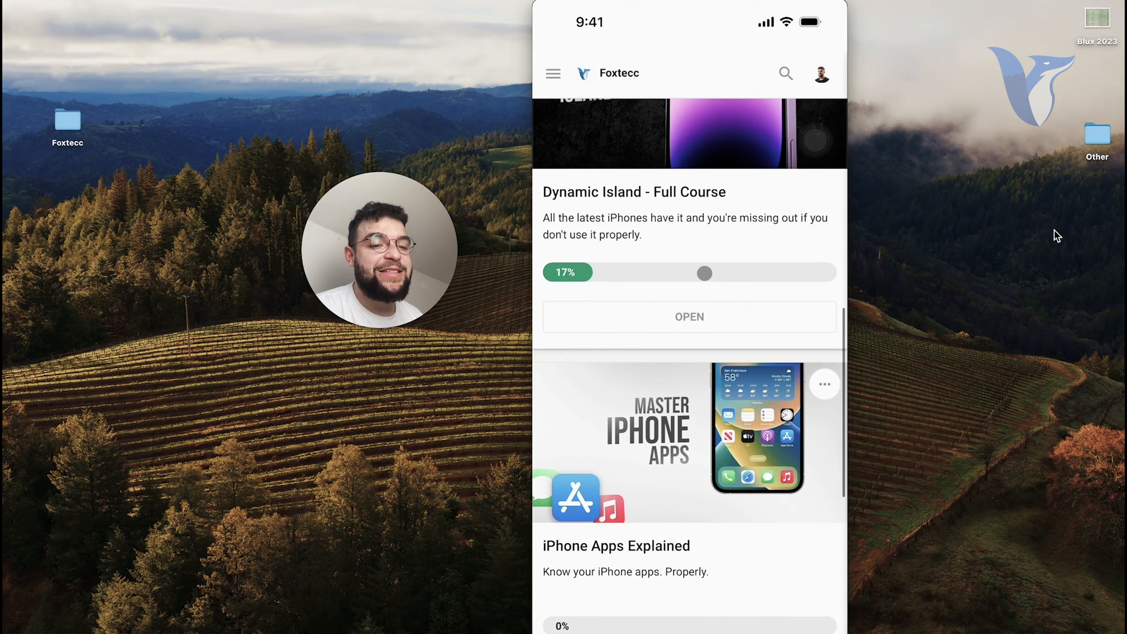
scroll("down", 3)
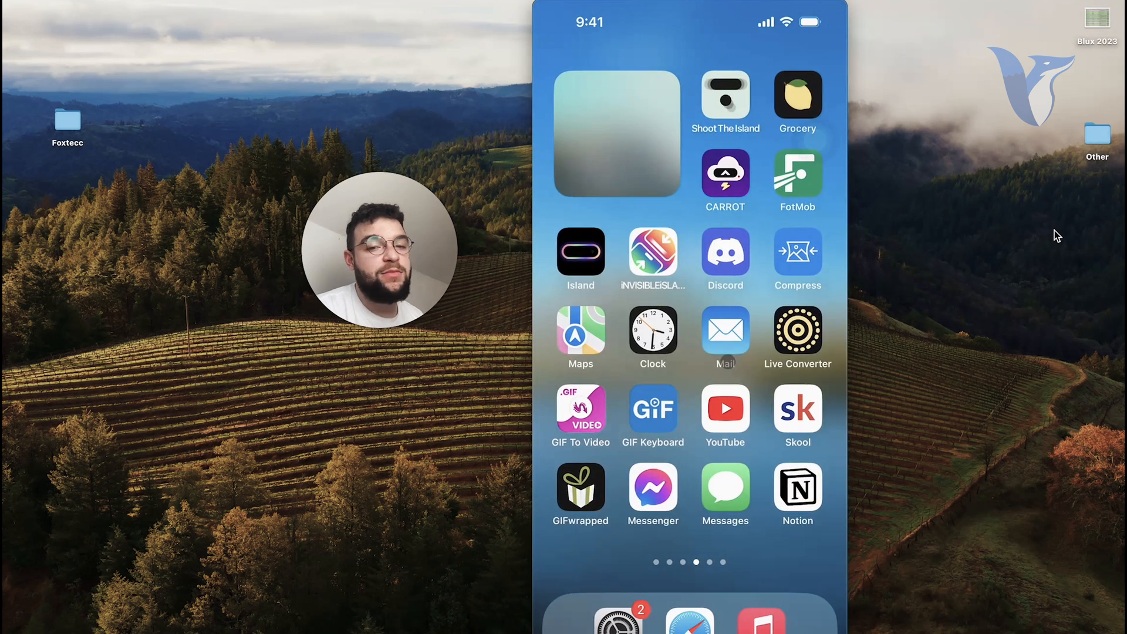
scroll("left", 3)
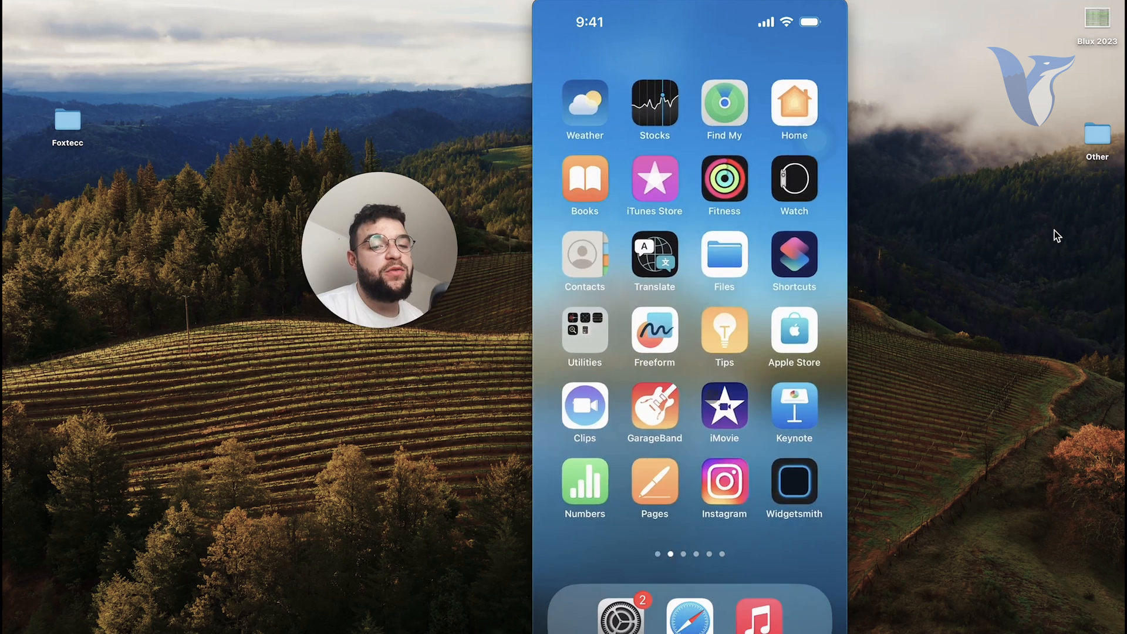